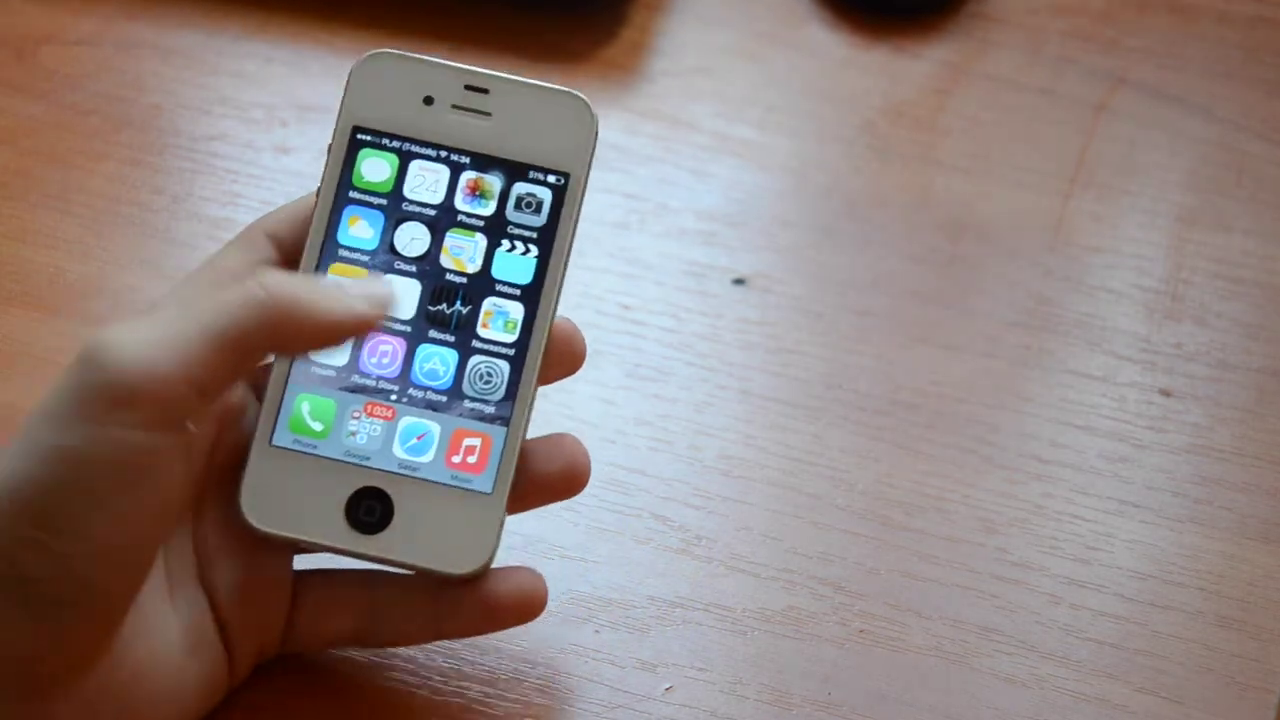
scroll(left, 3)
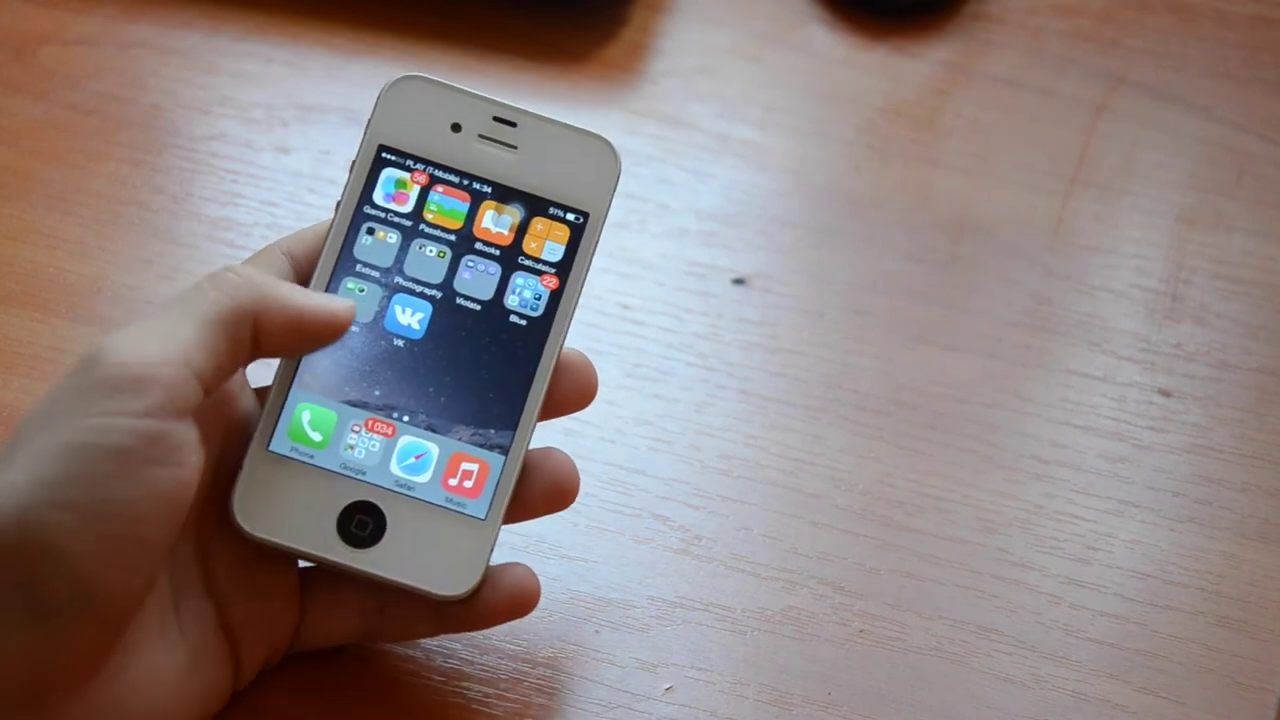